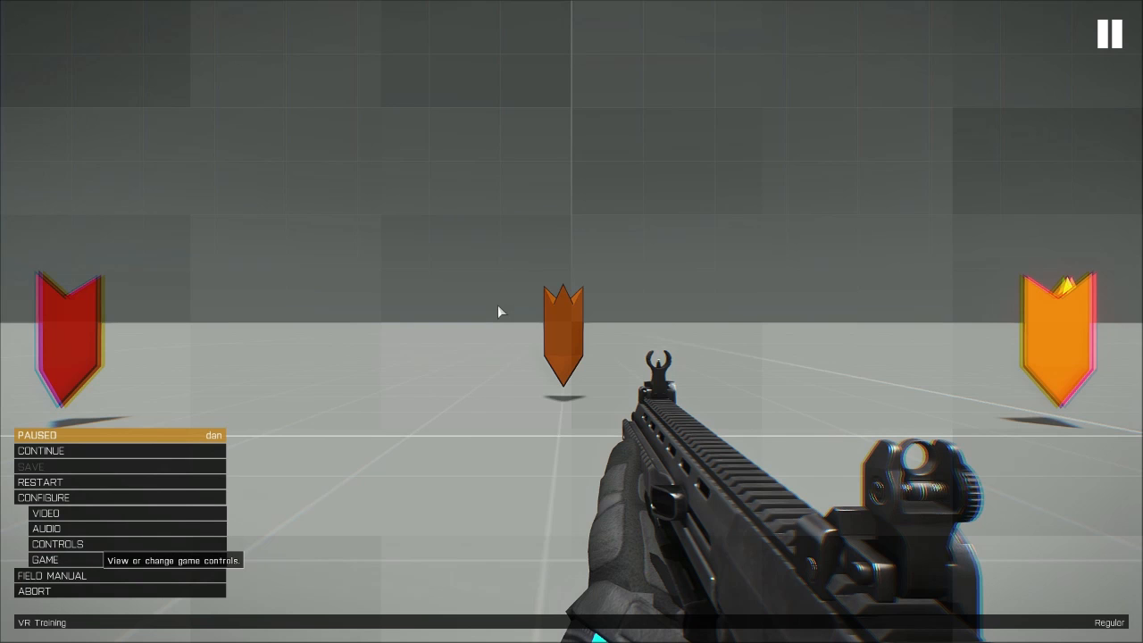
Enable the Track IR head tracker as a controller and confirm
click(57, 544)
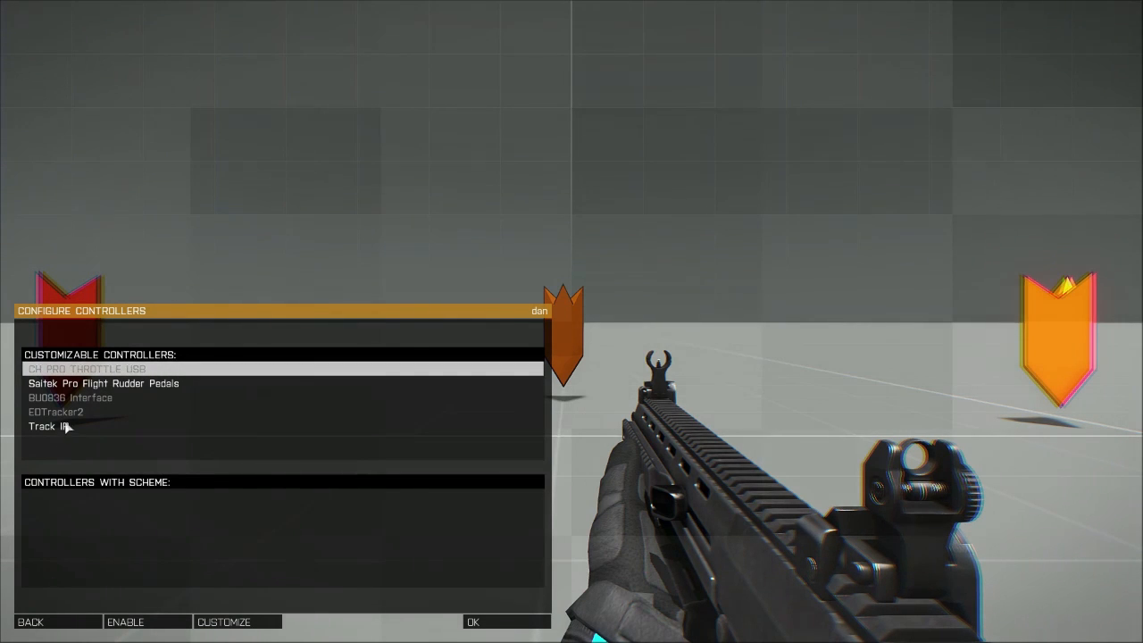
click(49, 426)
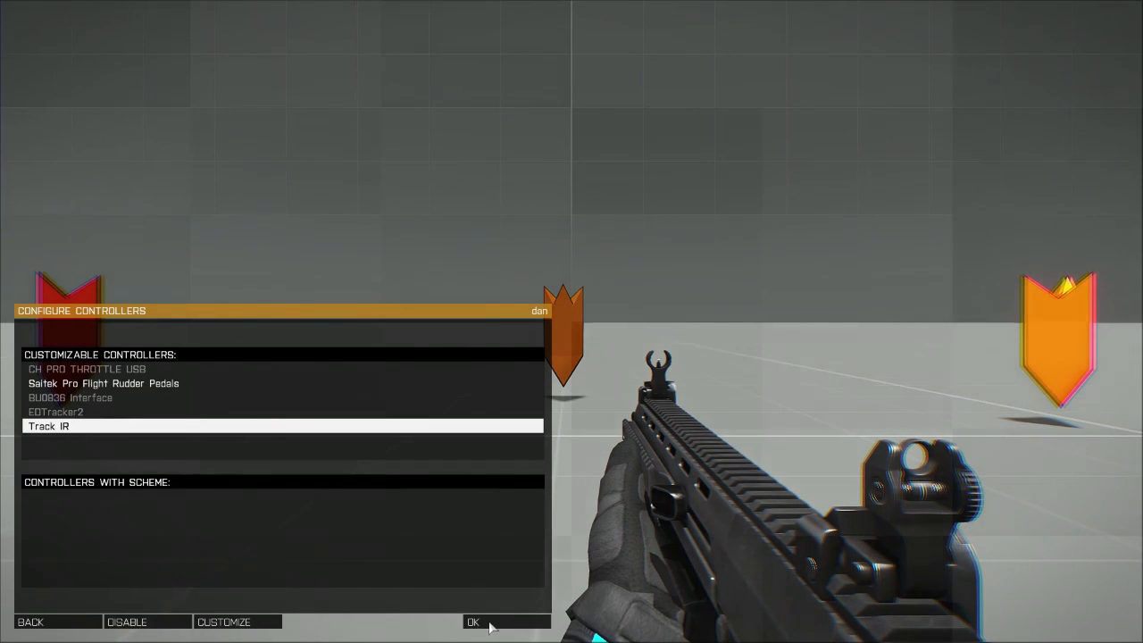
click(472, 621)
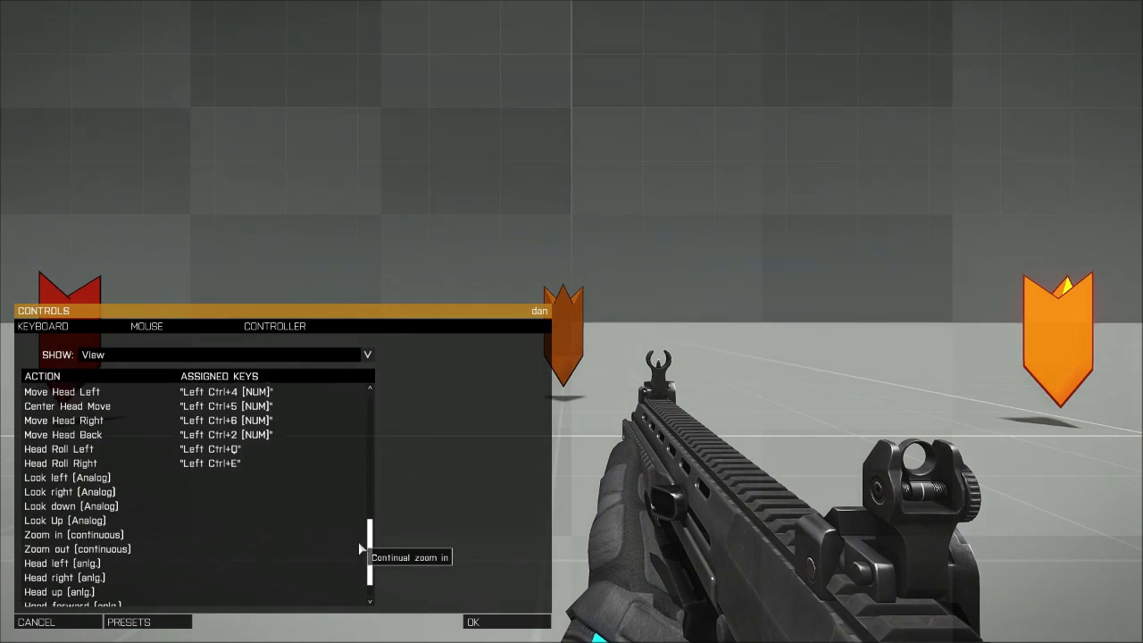
Scroll the View bindings list down to the analog look actions
scroll(down, 3)
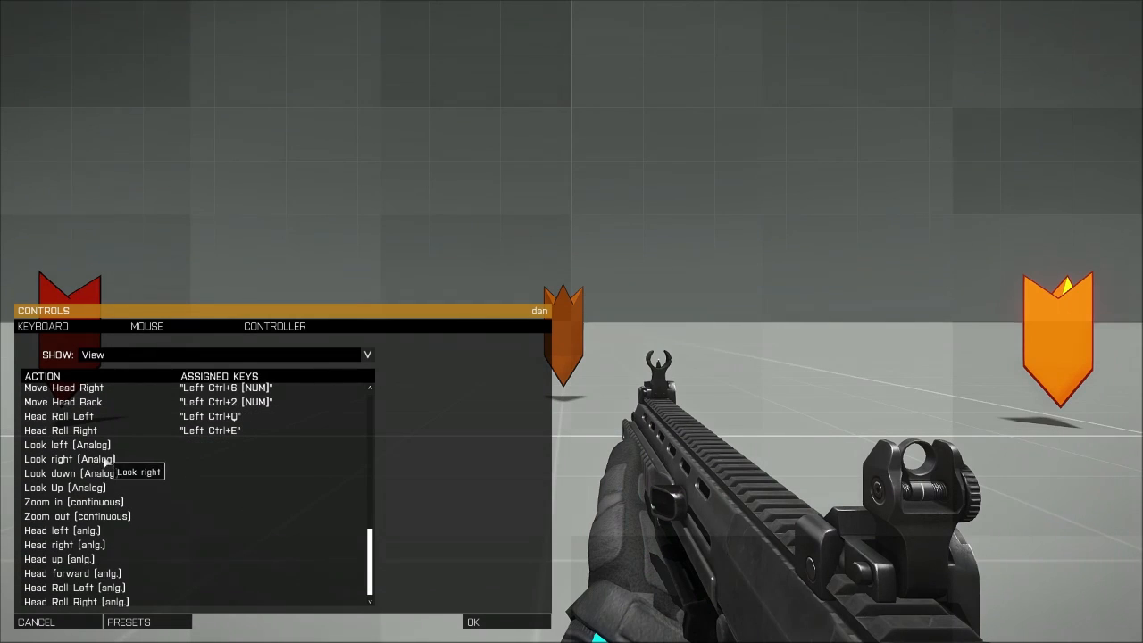
mouse_move(69, 491)
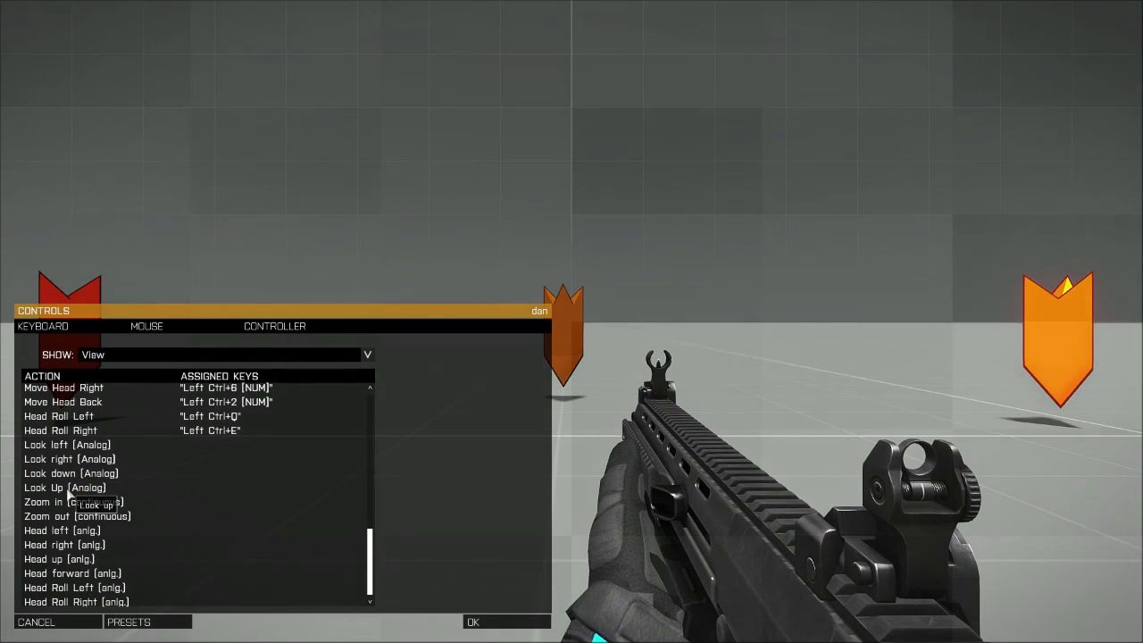
mouse_move(83, 458)
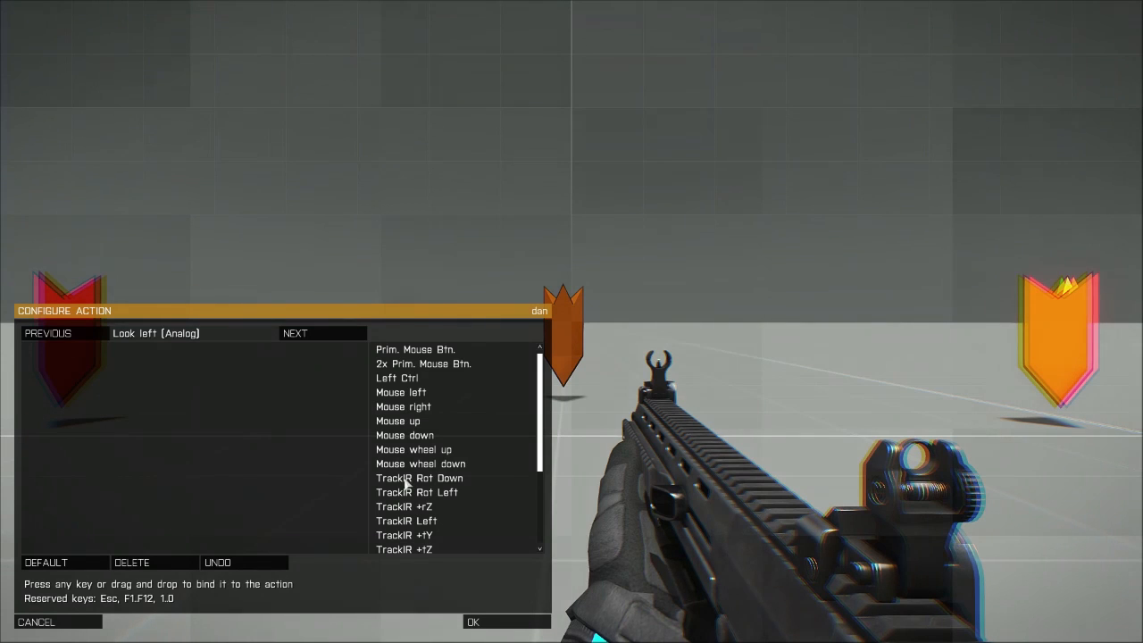
Assign TrackIR Rot Left, Right, Down and Up to the four analog Look actions
click(417, 492)
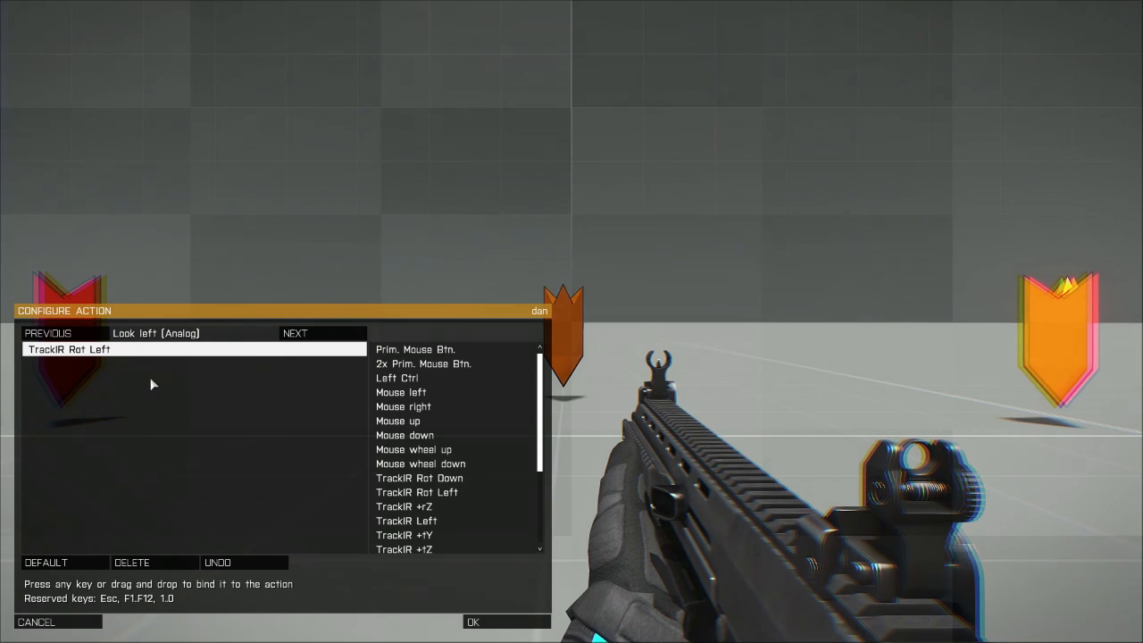
click(322, 332)
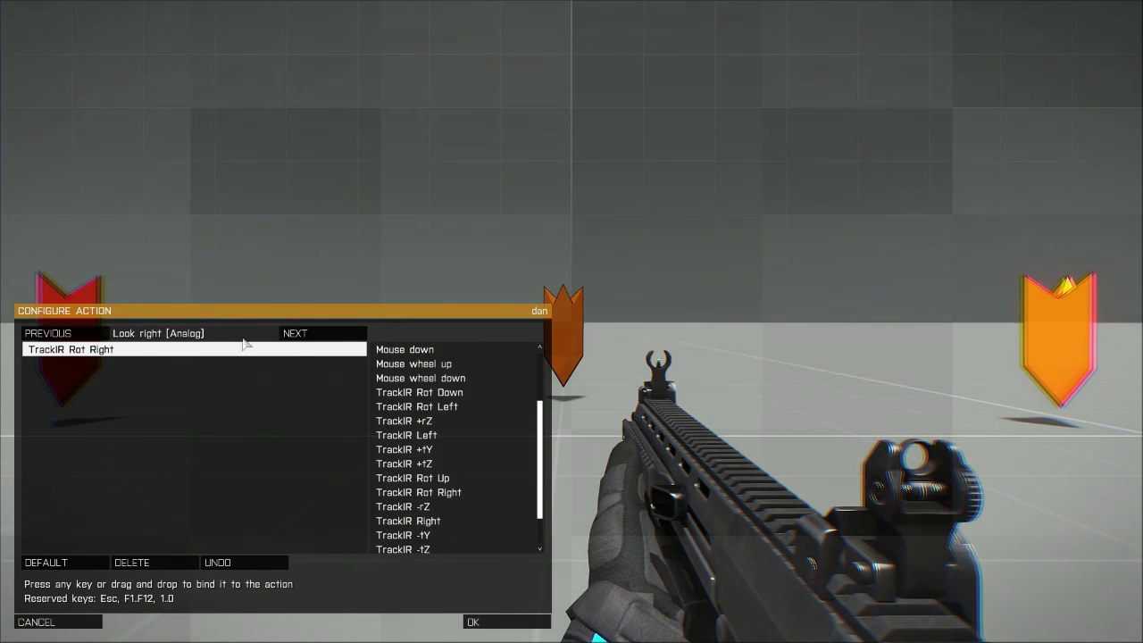
click(47, 333)
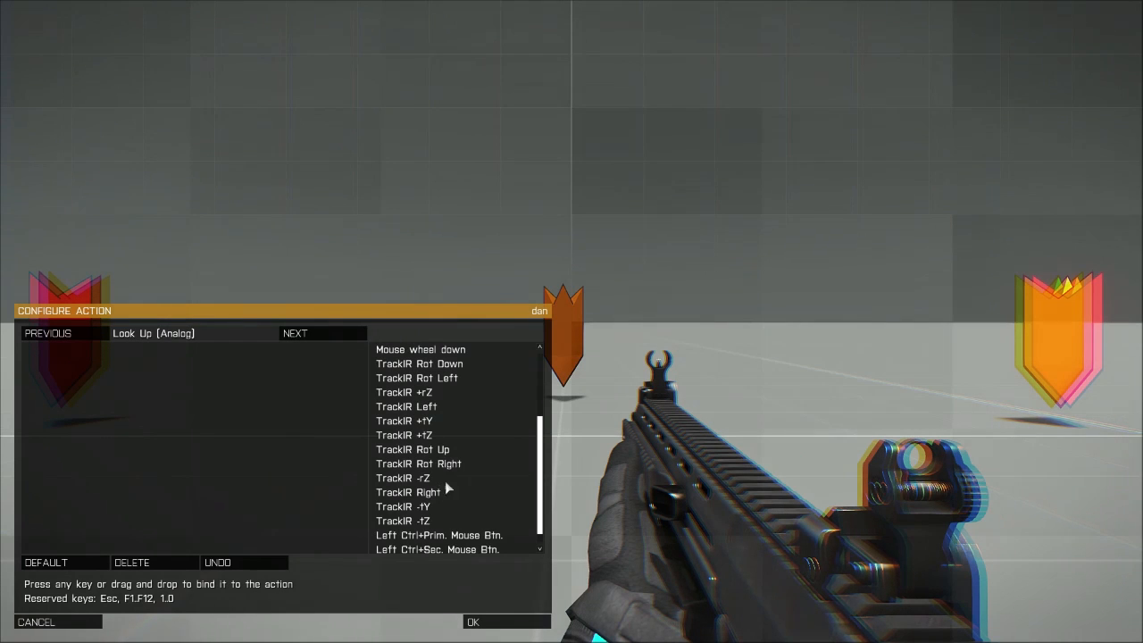
click(413, 450)
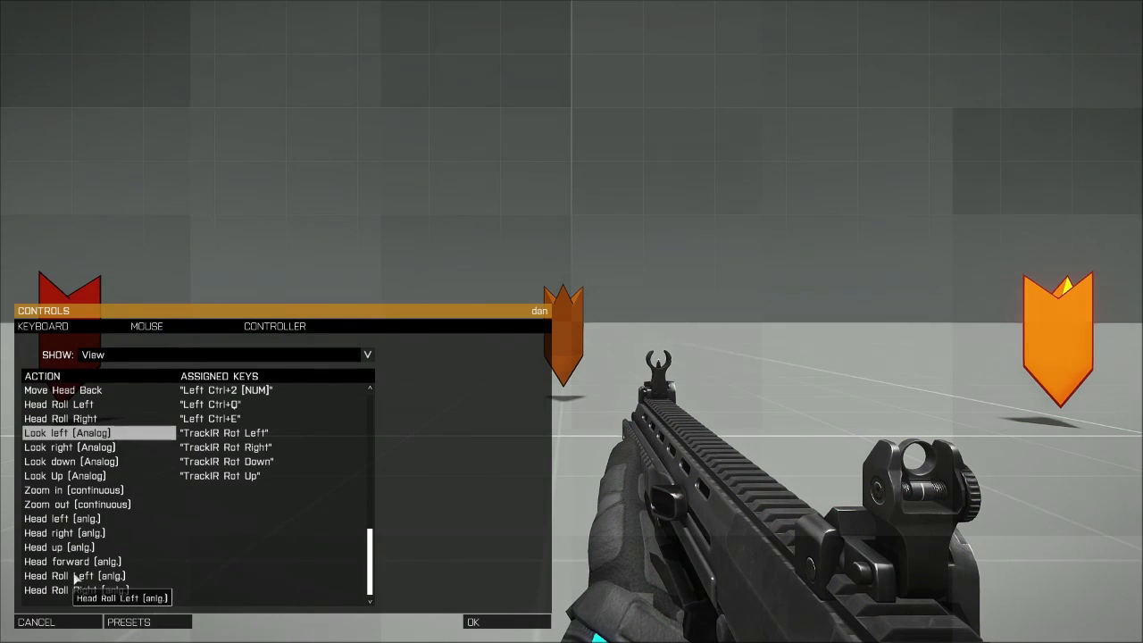
mouse_move(176, 352)
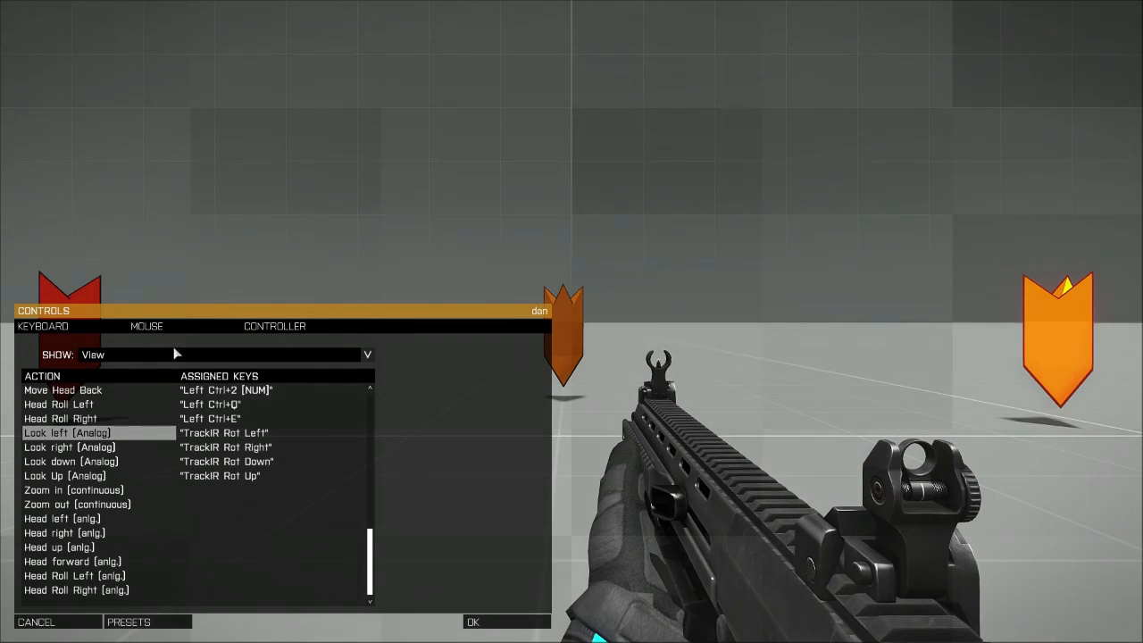
Switch the Show category to Common, then confirm the bindings and return to the pause menu
click(364, 354)
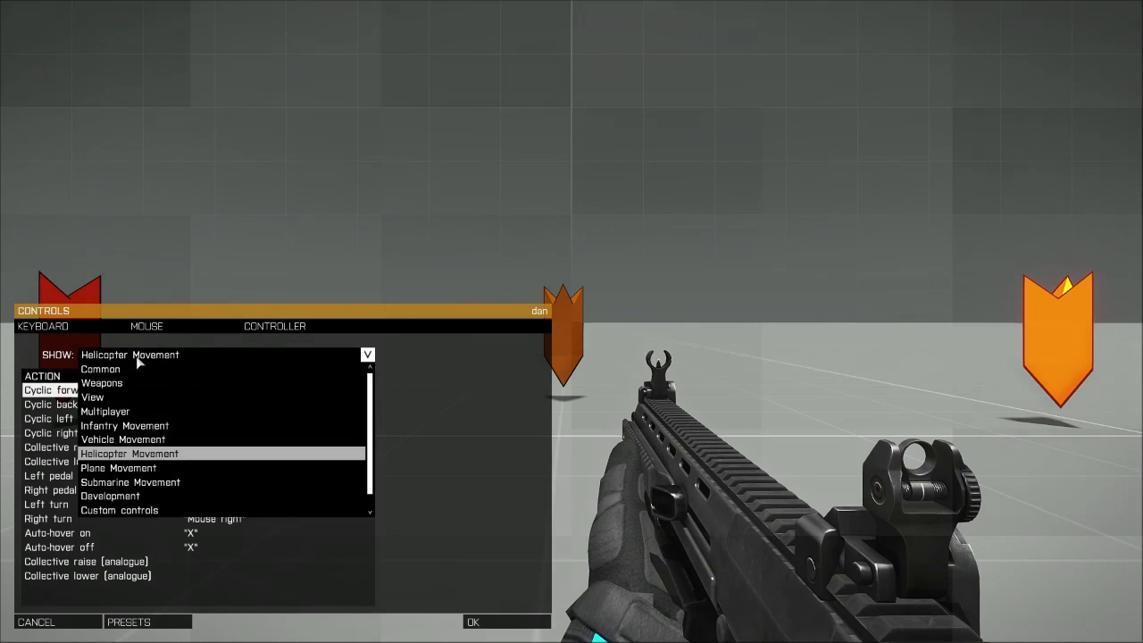
click(101, 369)
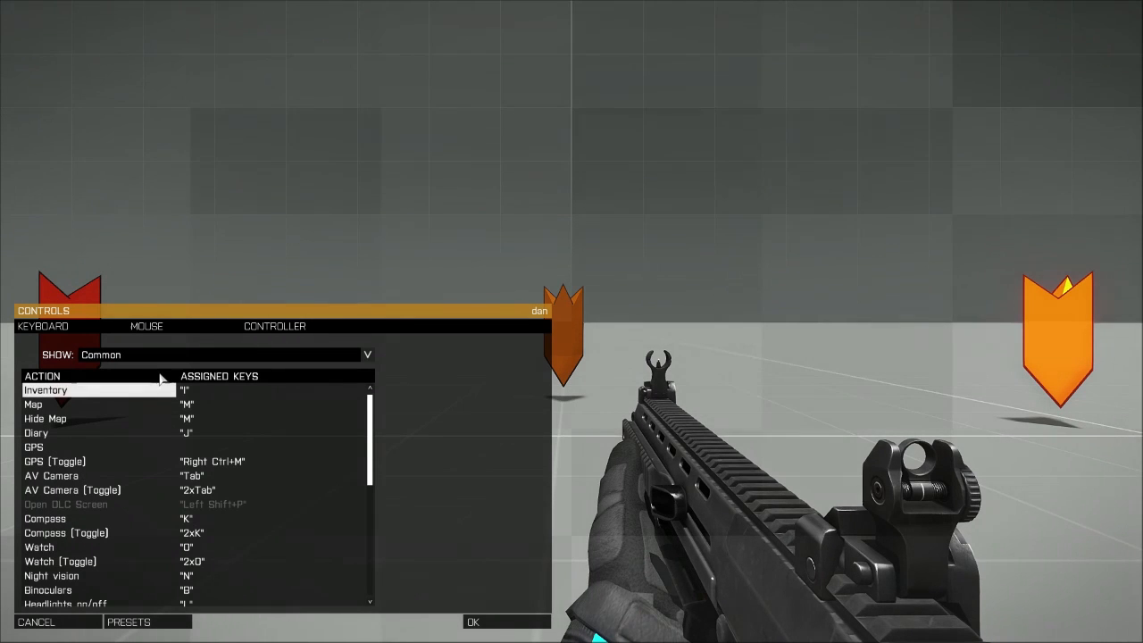
mouse_move(288, 415)
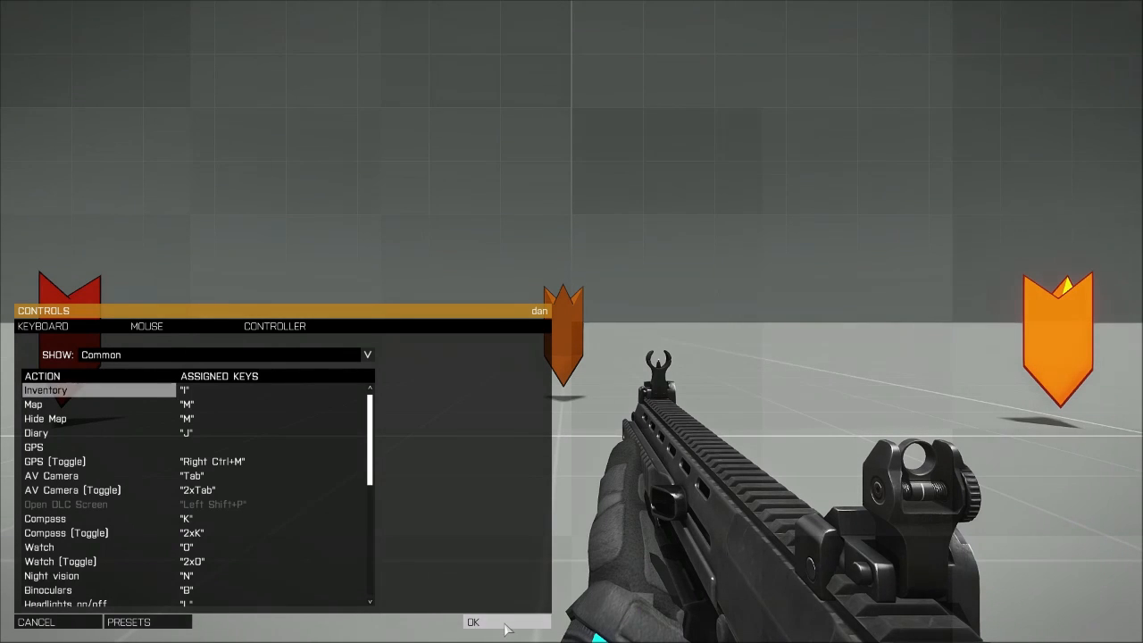
click(473, 622)
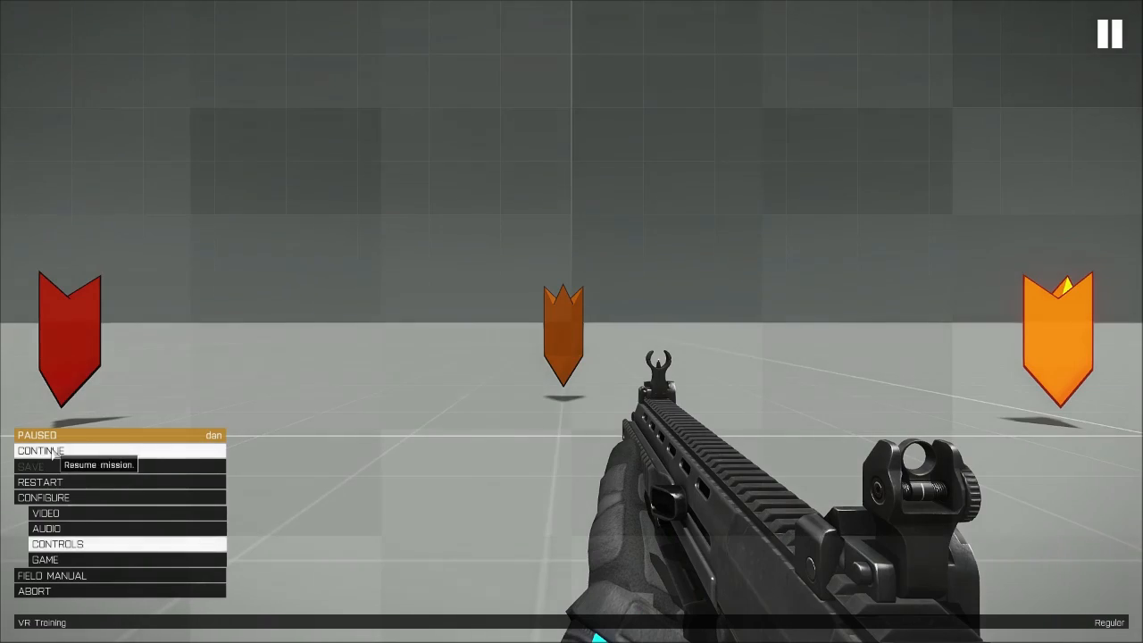